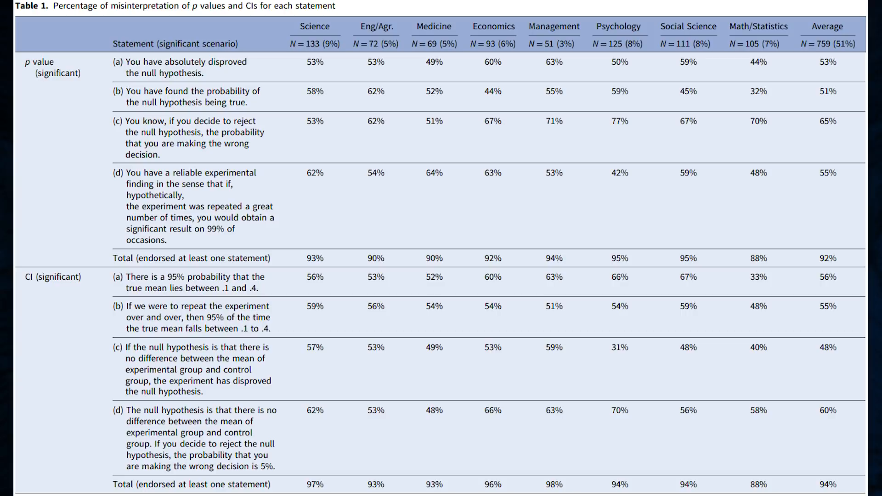
scroll("down", 3)
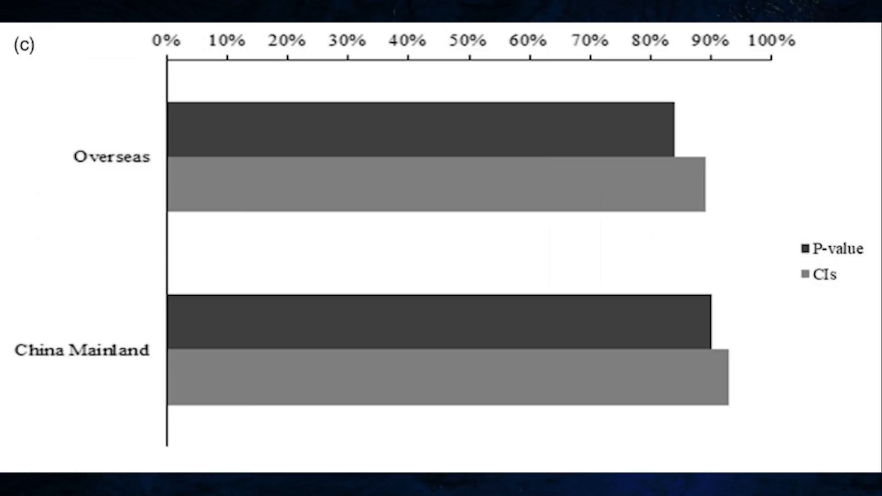
left_click(82, 349)
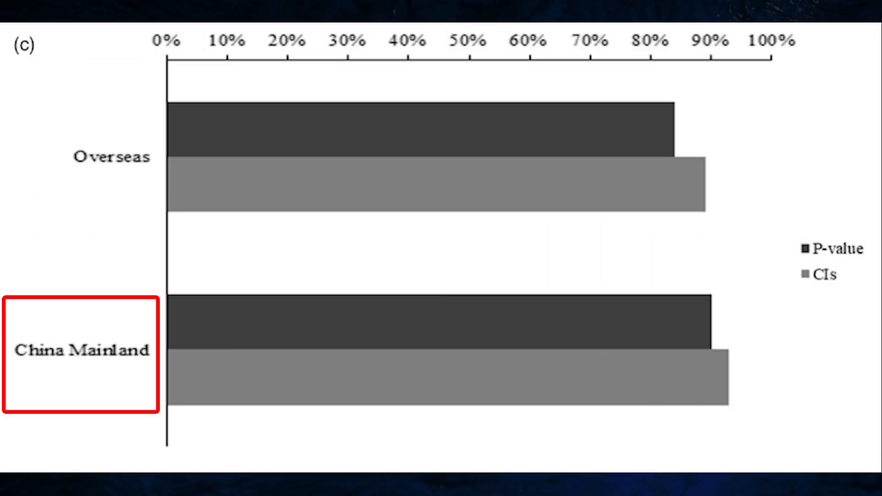